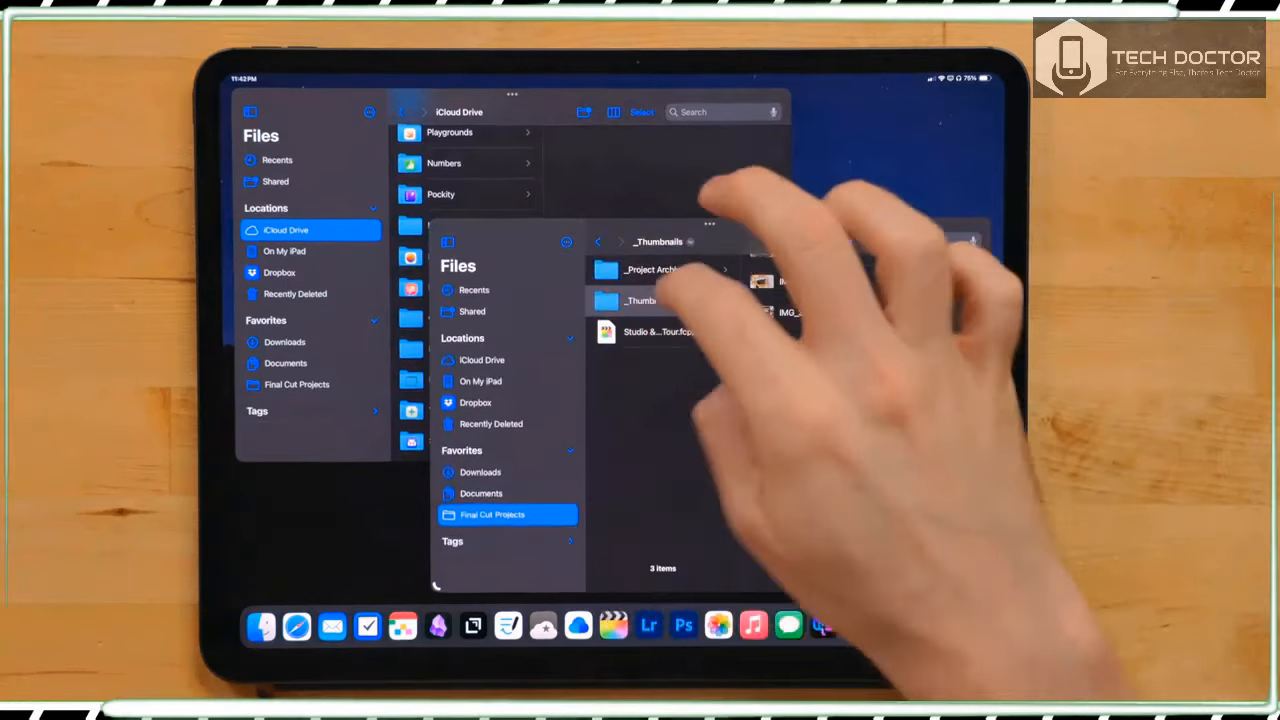
Return the front Files window to the iCloud Drive root folder list
click(480, 381)
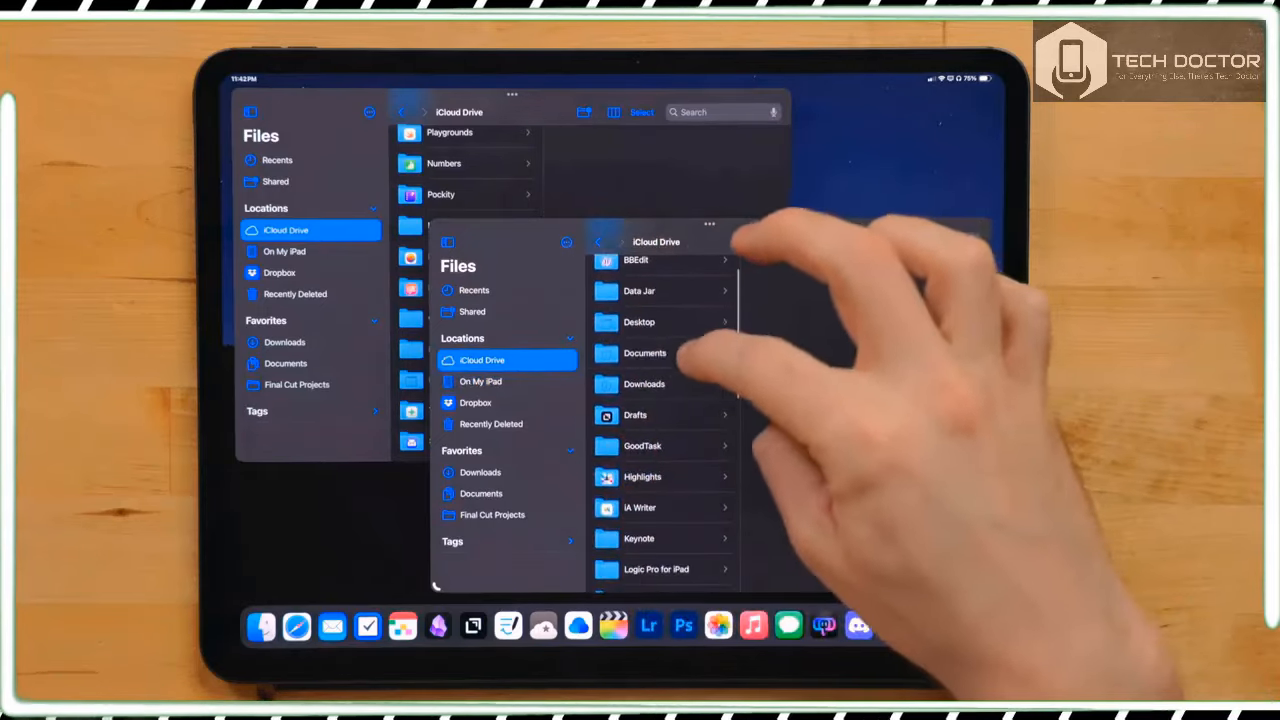
Browse the subfolders of the Documents folder in iCloud Drive
click(644, 352)
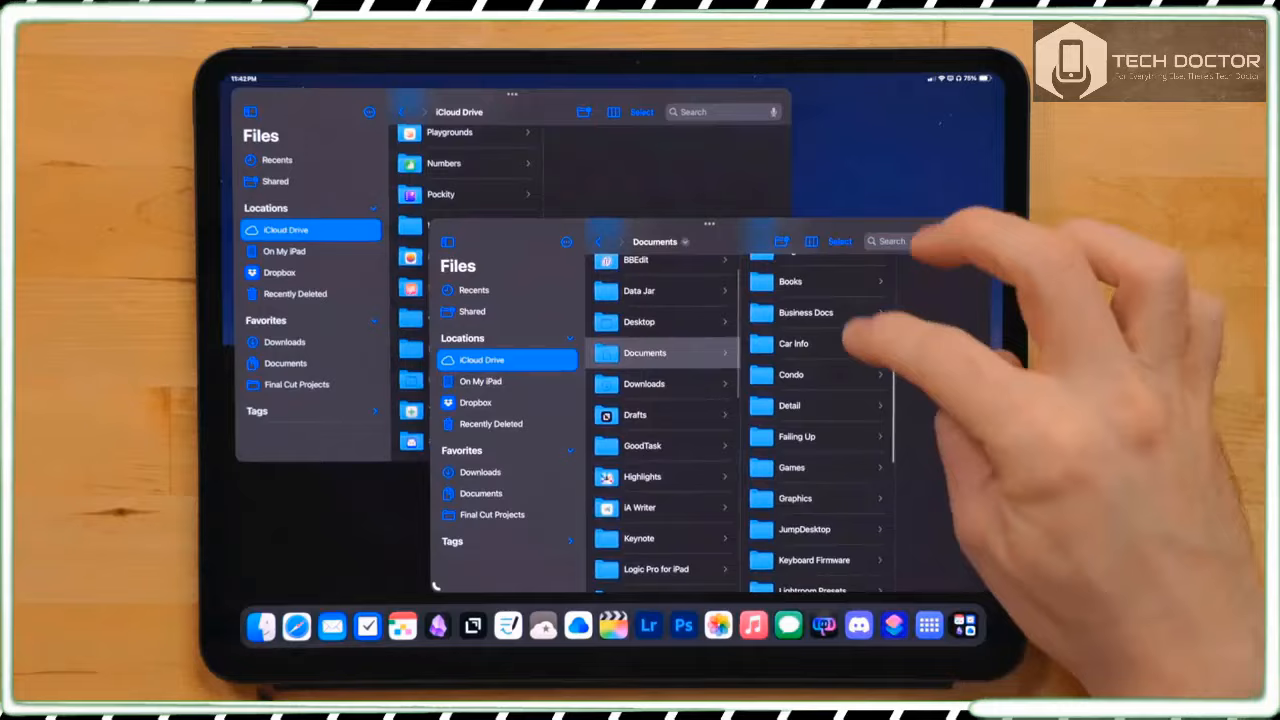
scroll(down, 3)
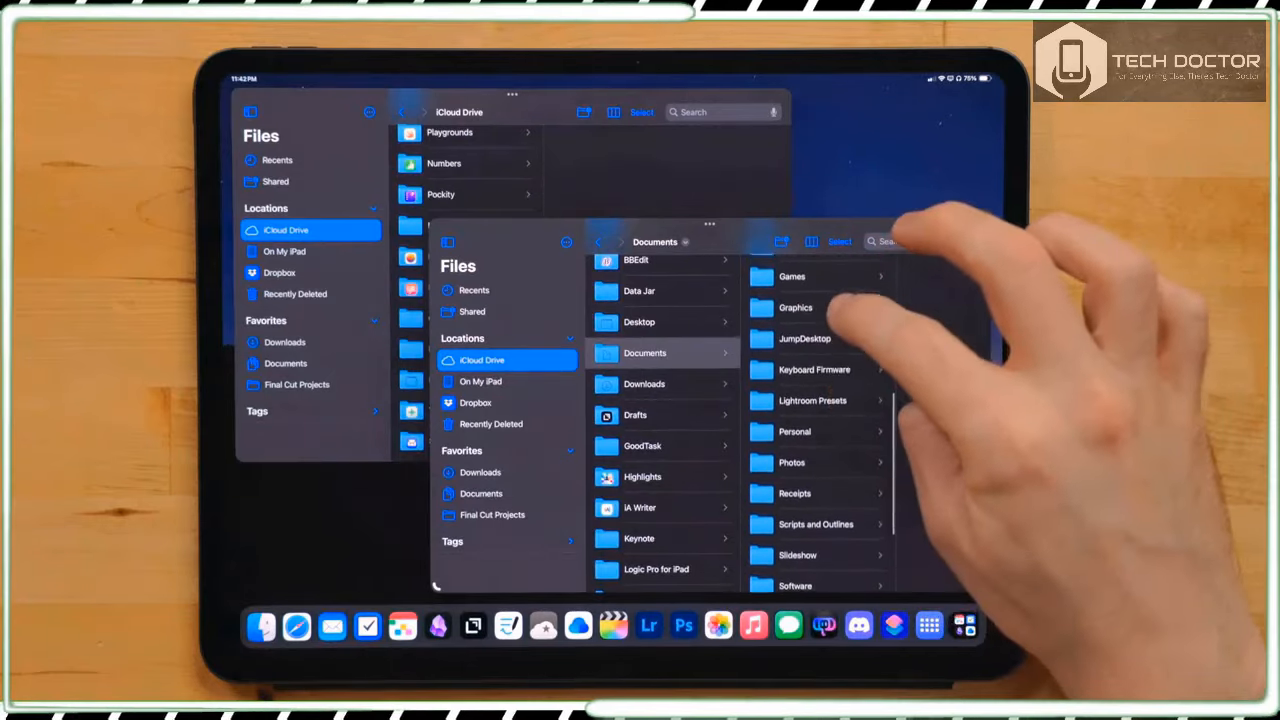
scroll(down, 3)
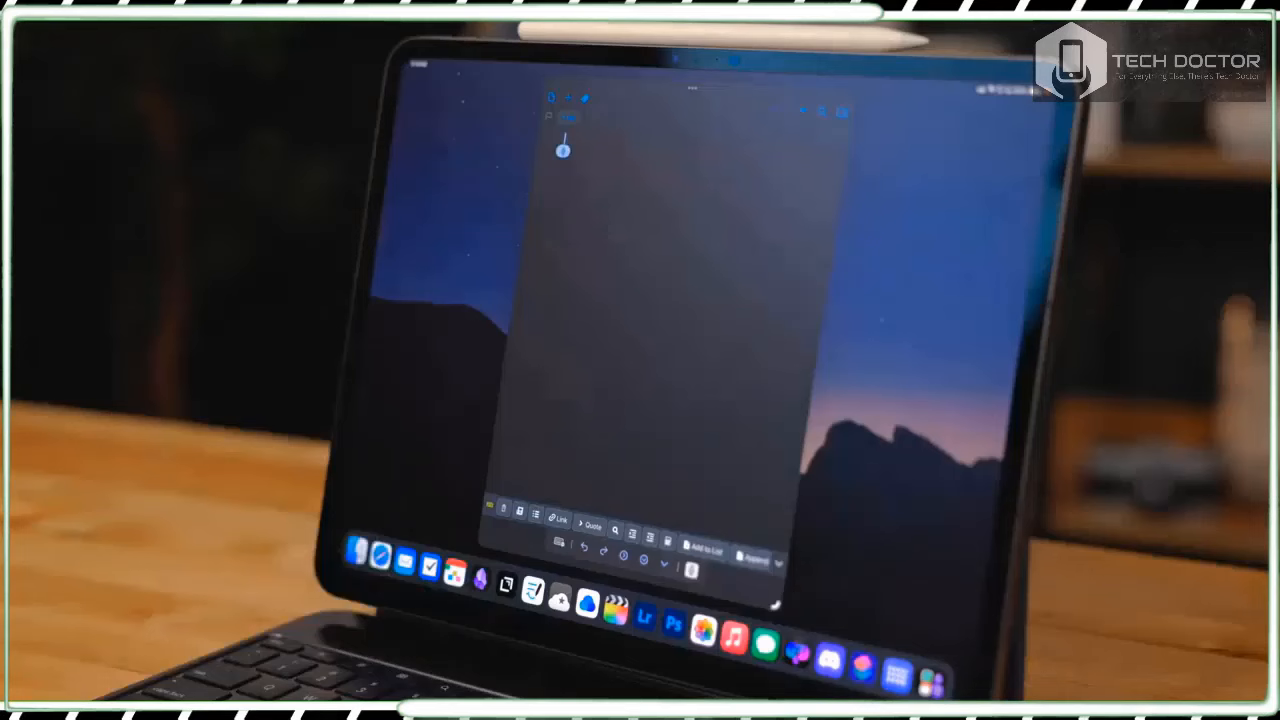
Write 'Hello world!' into the text-editor document
text(Hello world!)
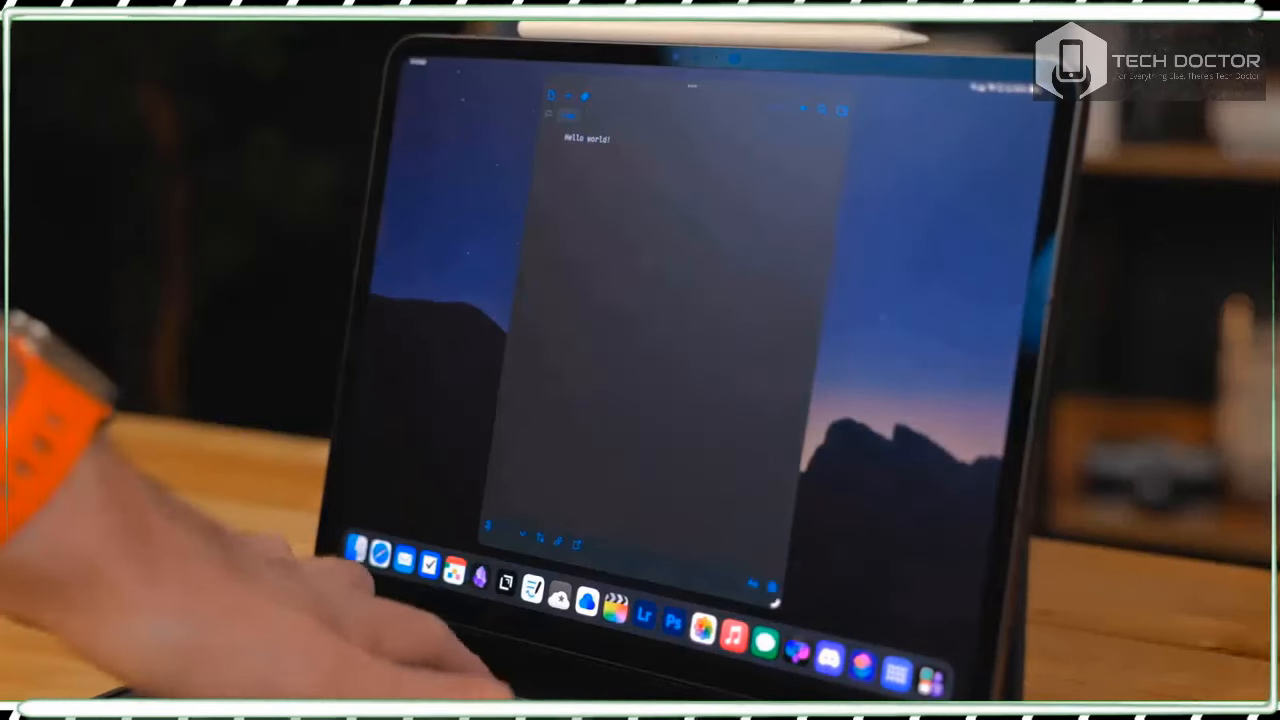